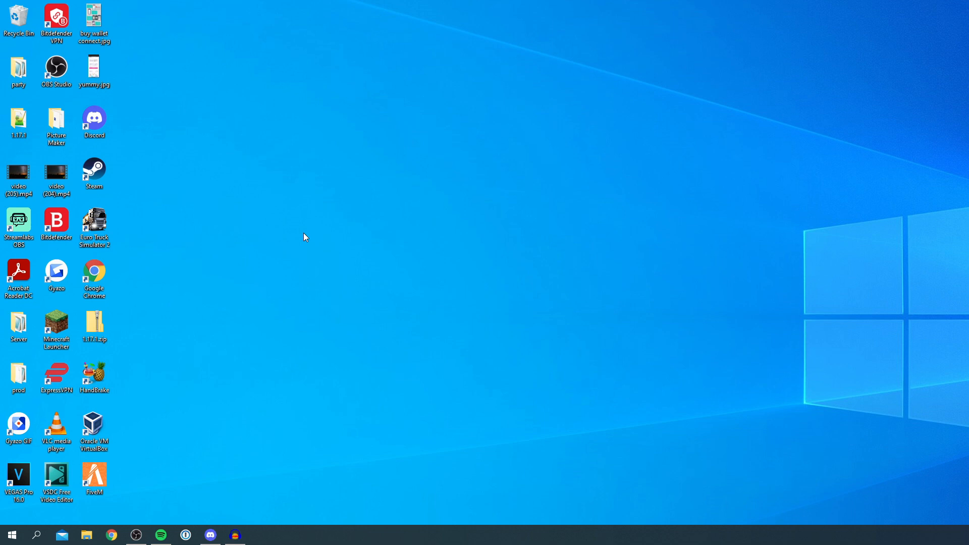
# - Launch Spotify from the taskbar, hide it again, then bring up Discord's User Settings
pyautogui.click(161, 535)
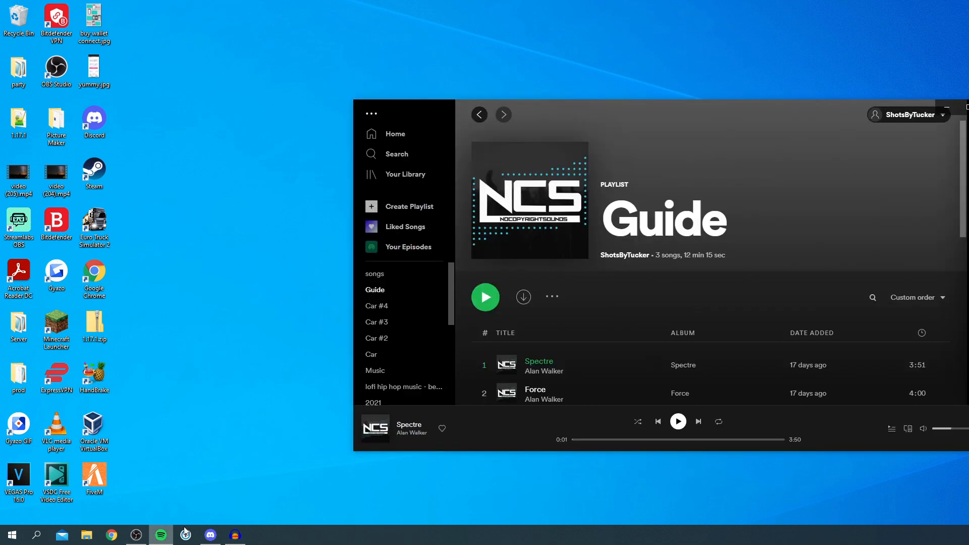
pyautogui.click(210, 535)
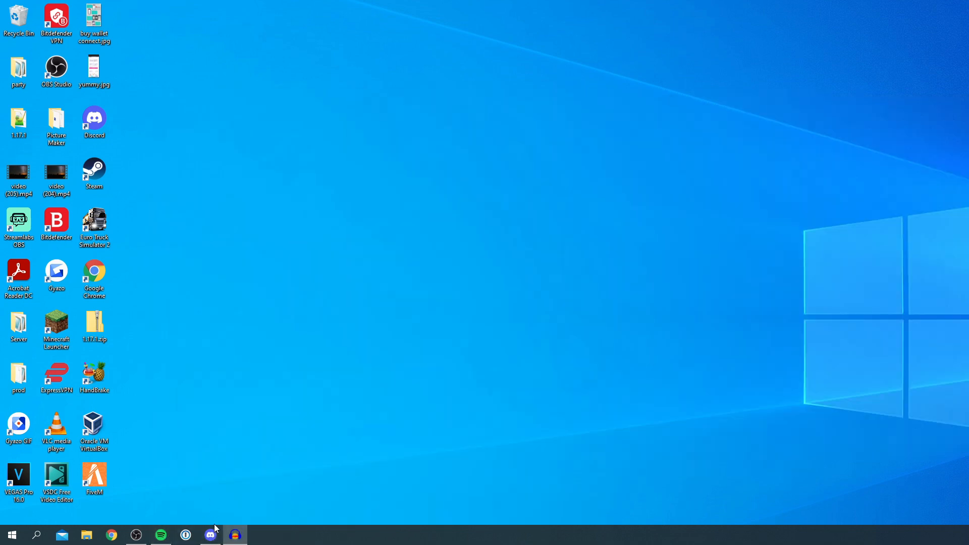
pyautogui.moveTo(210, 535)
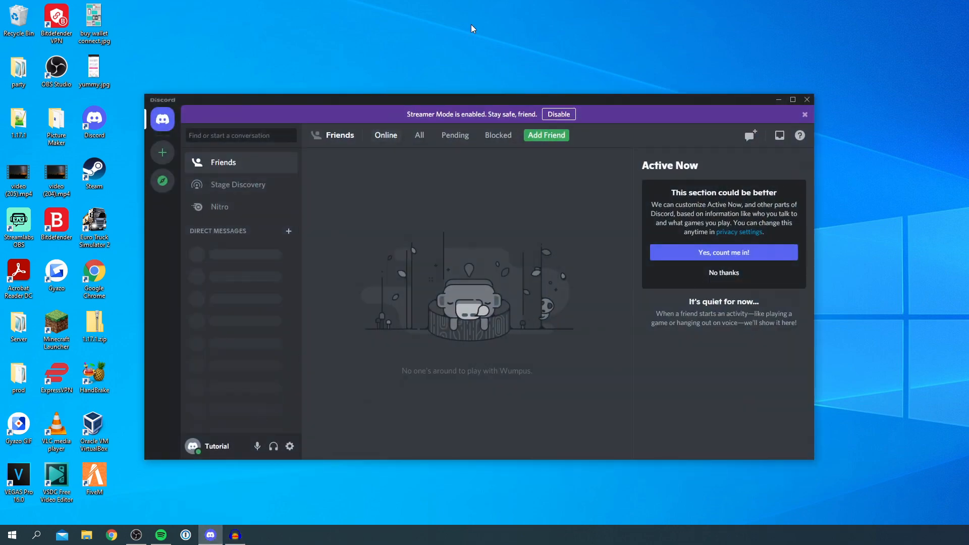
pyautogui.moveTo(258, 446)
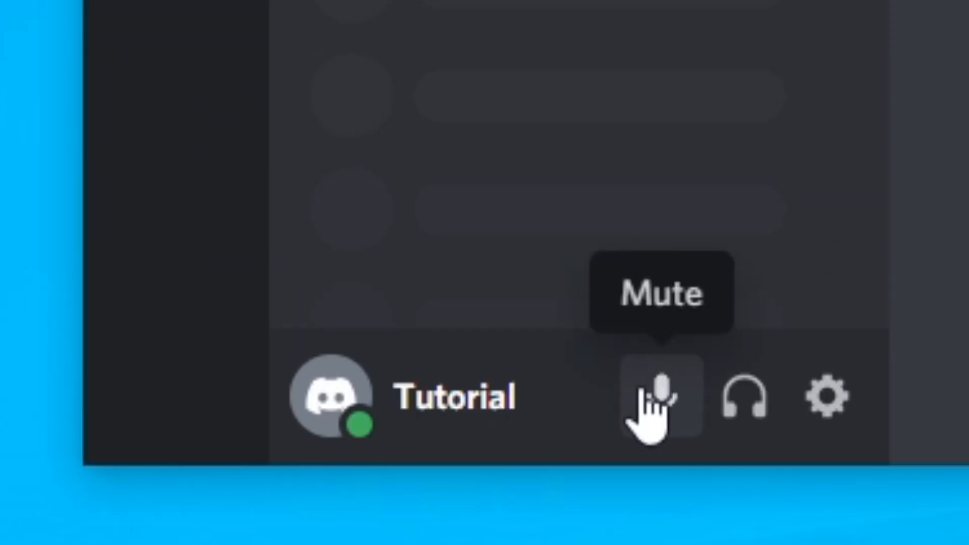
pyautogui.moveTo(828, 396)
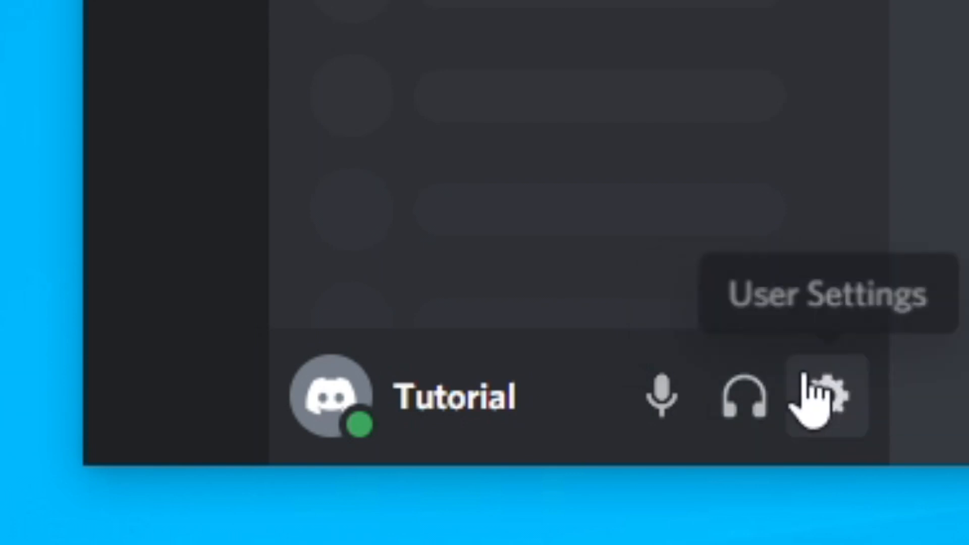
pyautogui.moveTo(831, 402)
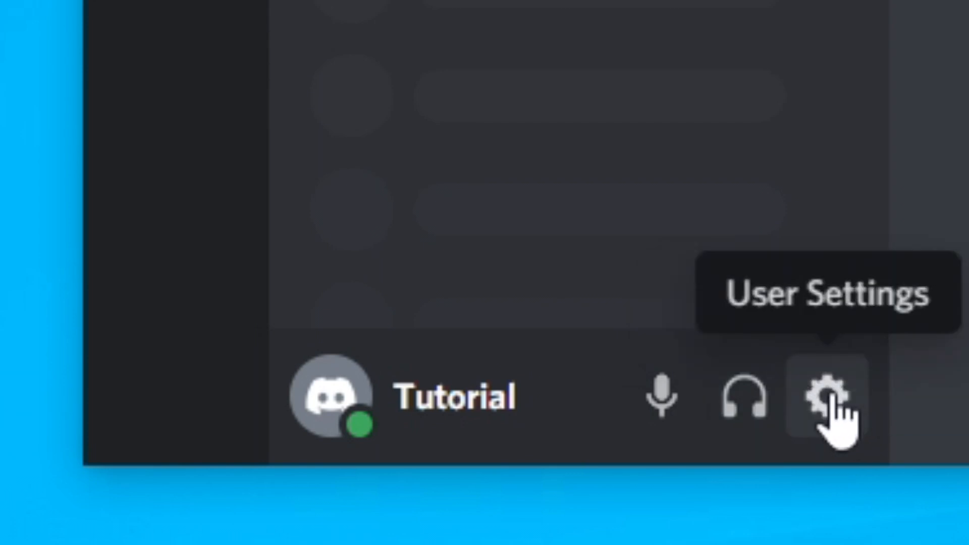
pyautogui.click(828, 399)
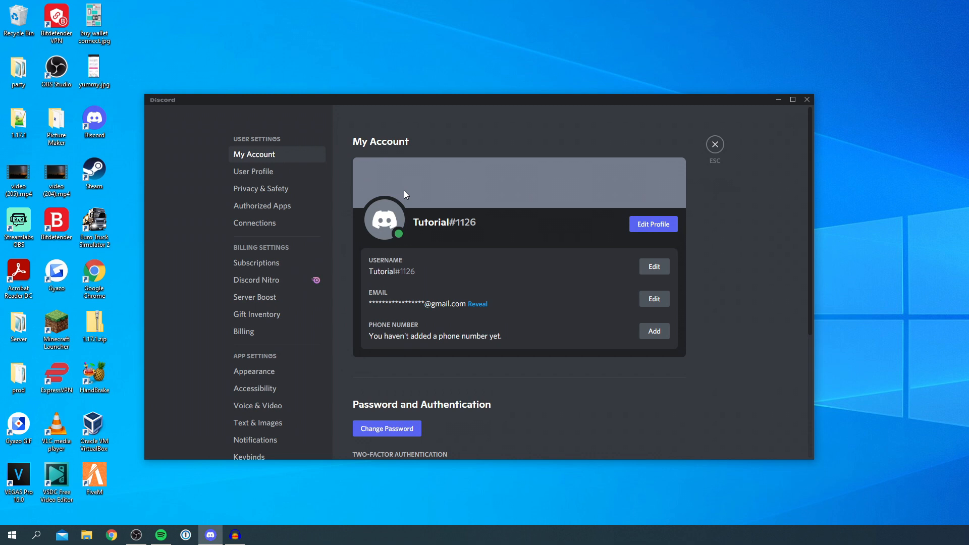
pyautogui.moveTo(423, 183)
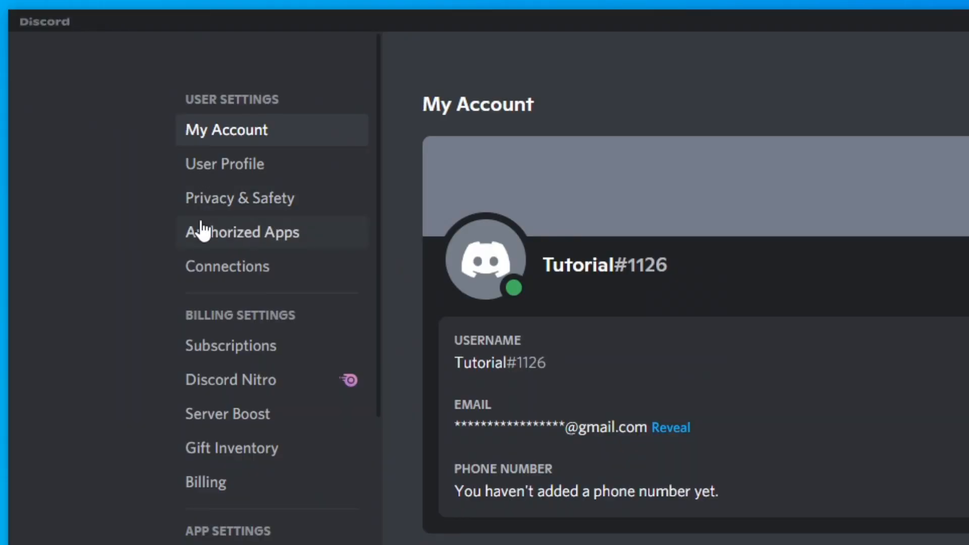
pyautogui.moveTo(243, 101)
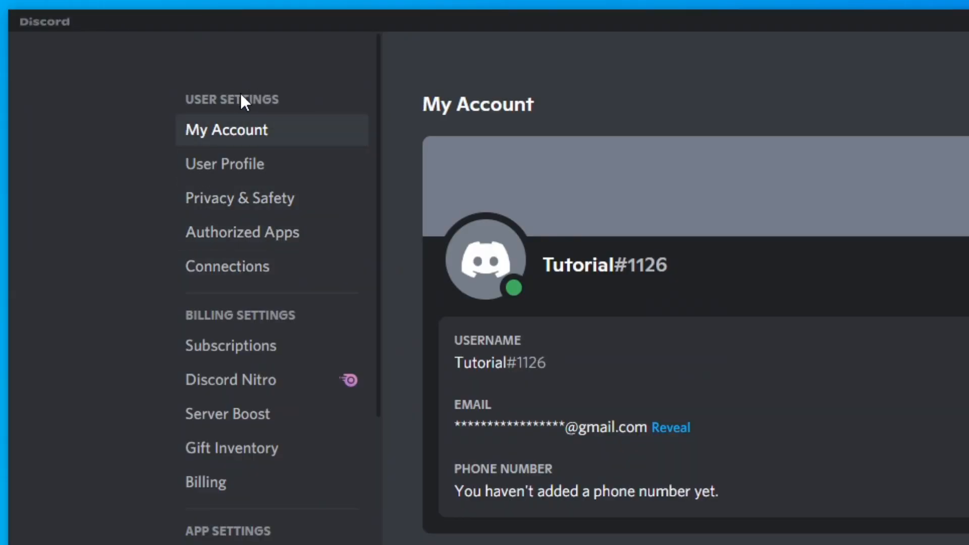
pyautogui.moveTo(248, 265)
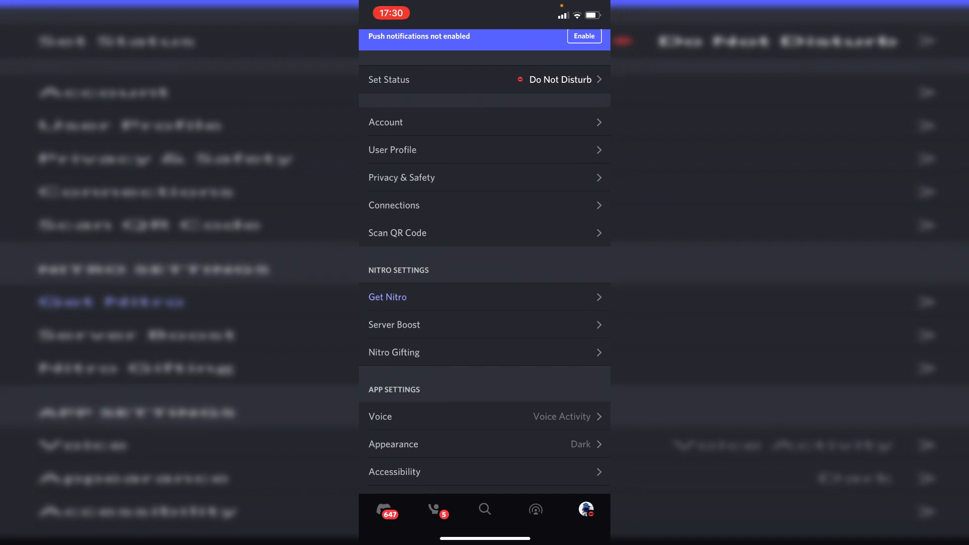
# - Switch the User Settings sidebar to the Connections page
pyautogui.click(395, 205)
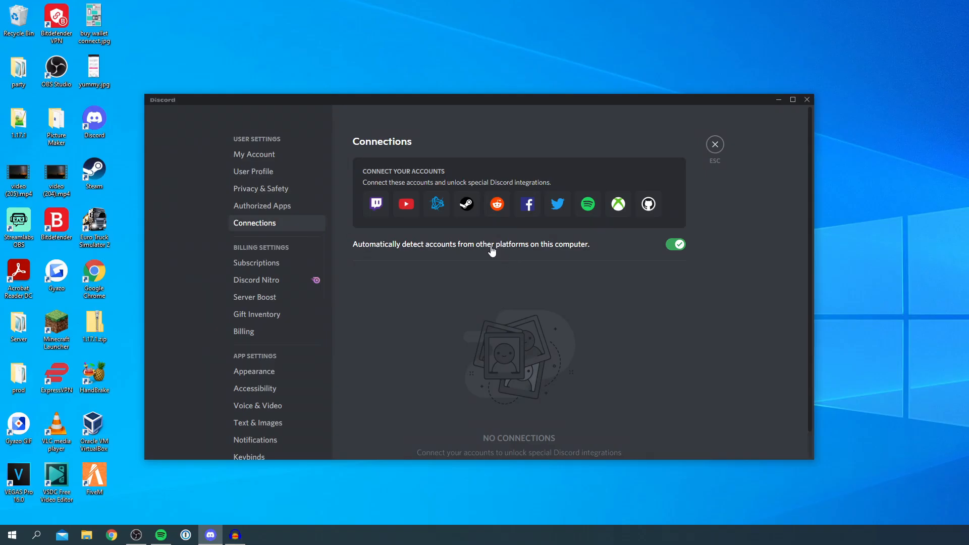
pyautogui.moveTo(483, 179)
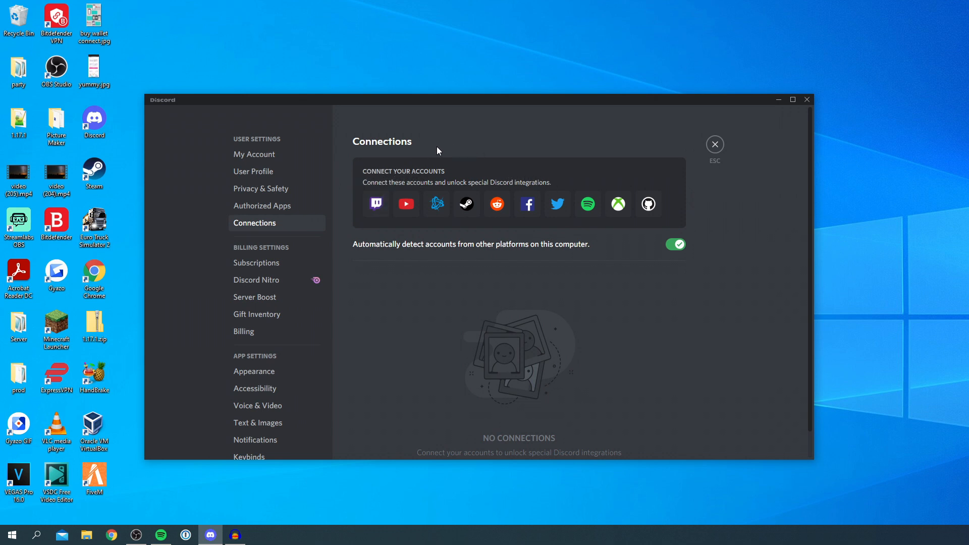
pyautogui.moveTo(587, 204)
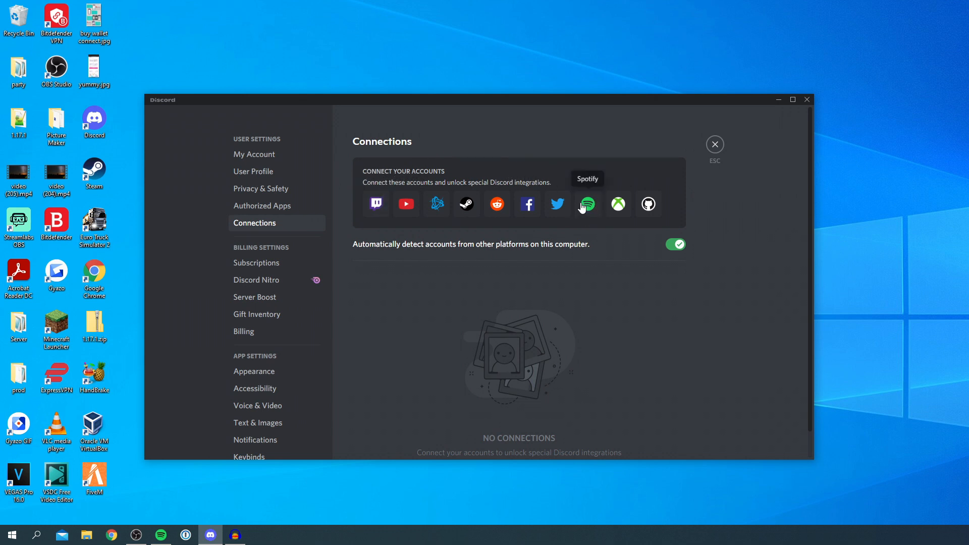
pyautogui.moveTo(429, 241)
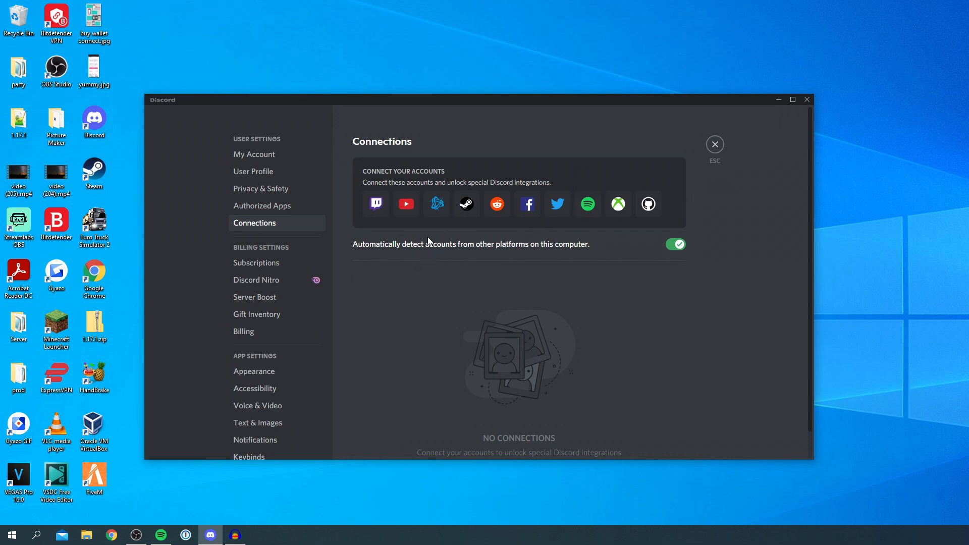
pyautogui.moveTo(586, 253)
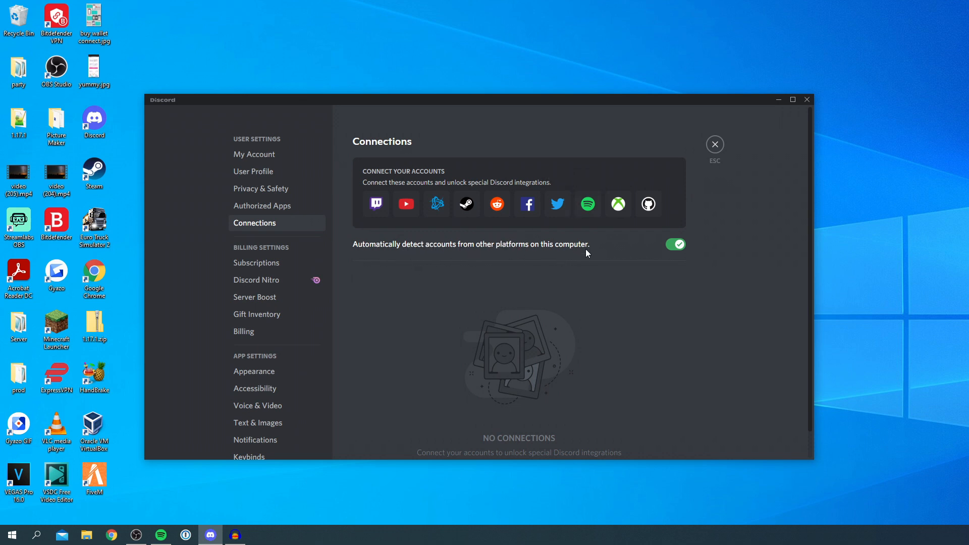
pyautogui.moveTo(586, 204)
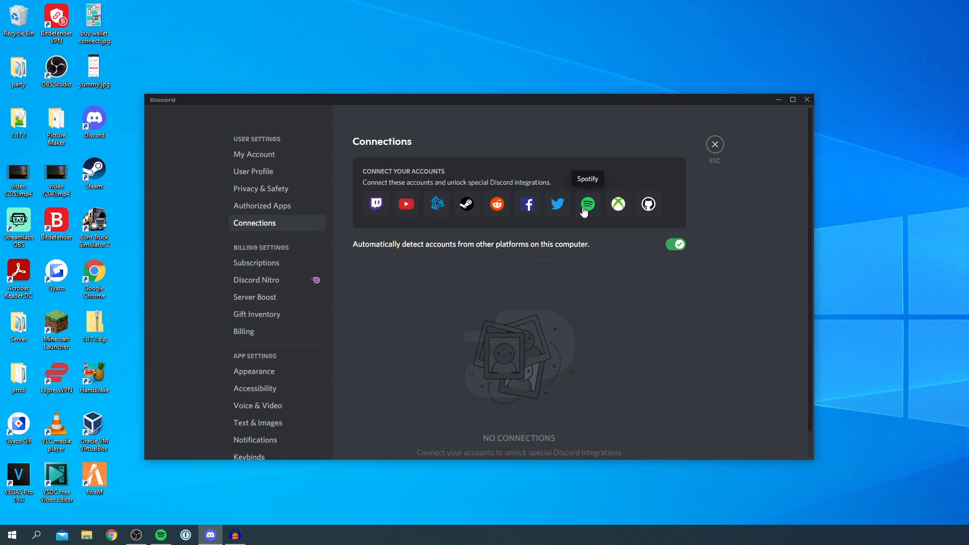
pyautogui.moveTo(595, 205)
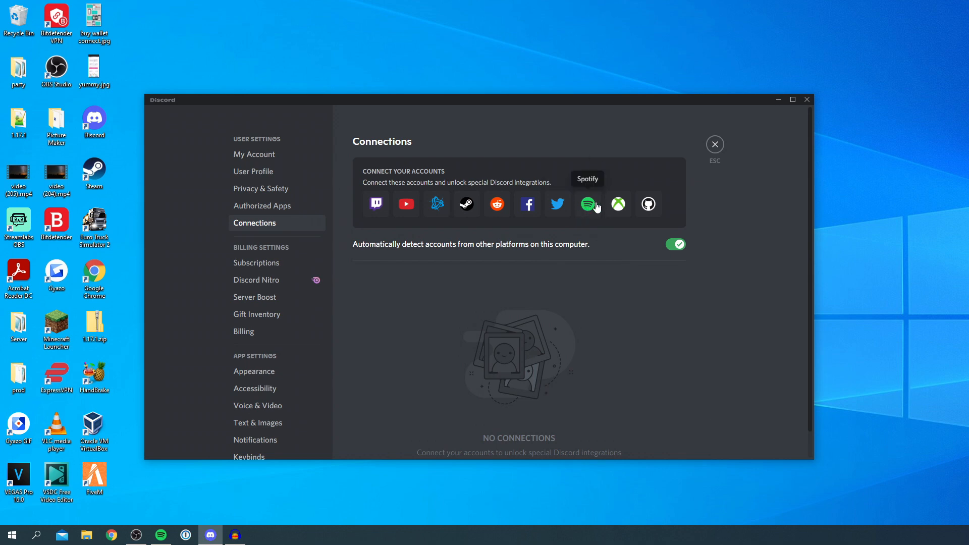
# - Choose Spotify under Connect Your Accounts to begin linking it
pyautogui.click(589, 203)
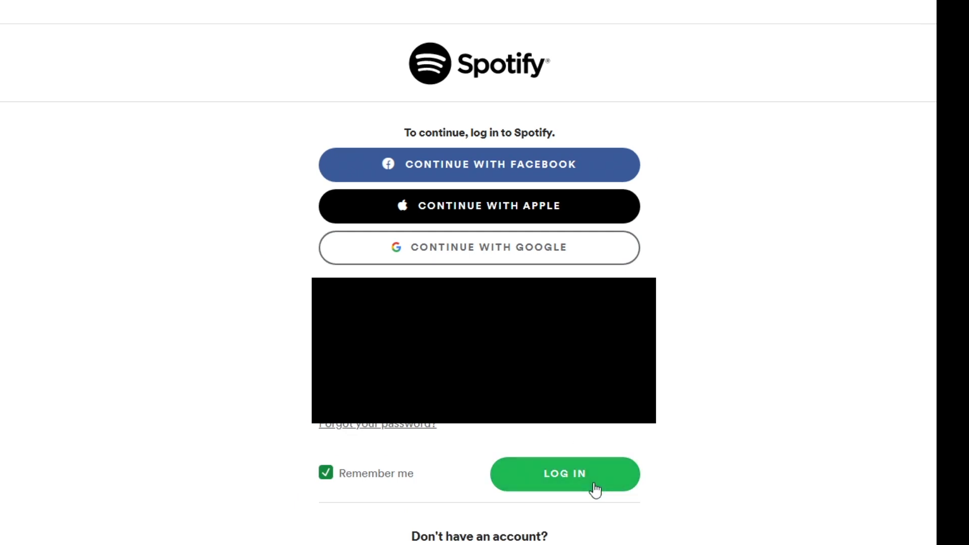
# - Log in to Spotify and scroll the Discord authorization page down to AGREE
pyautogui.click(563, 473)
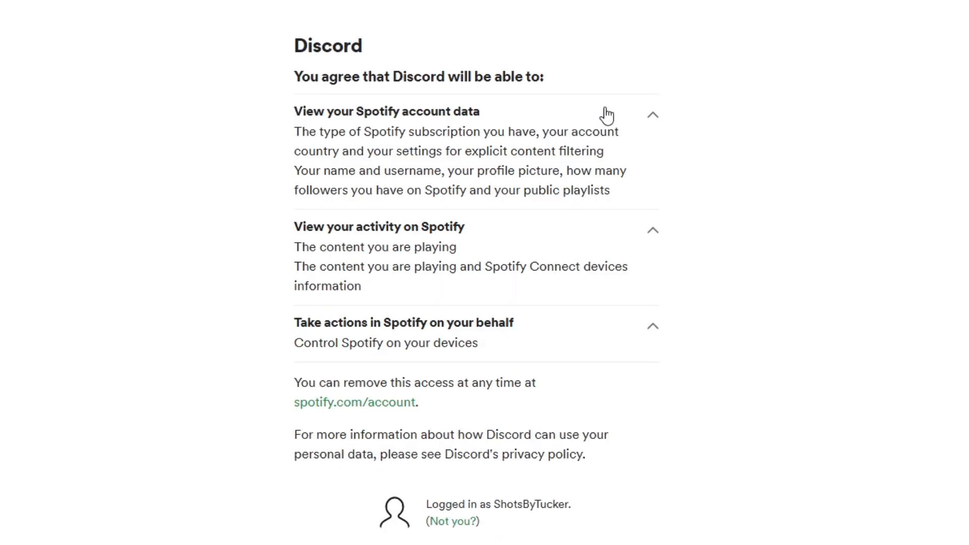
pyautogui.moveTo(425, 379)
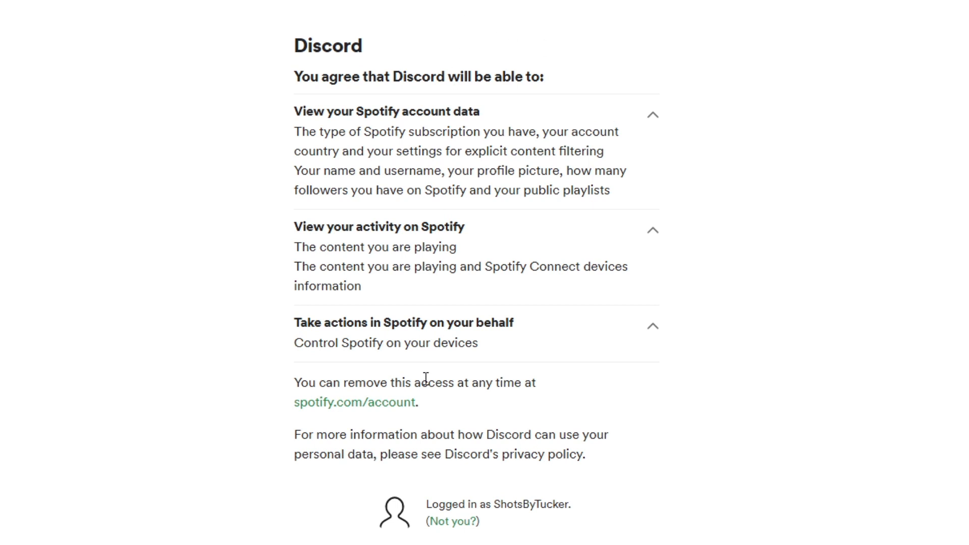
pyautogui.moveTo(502, 327)
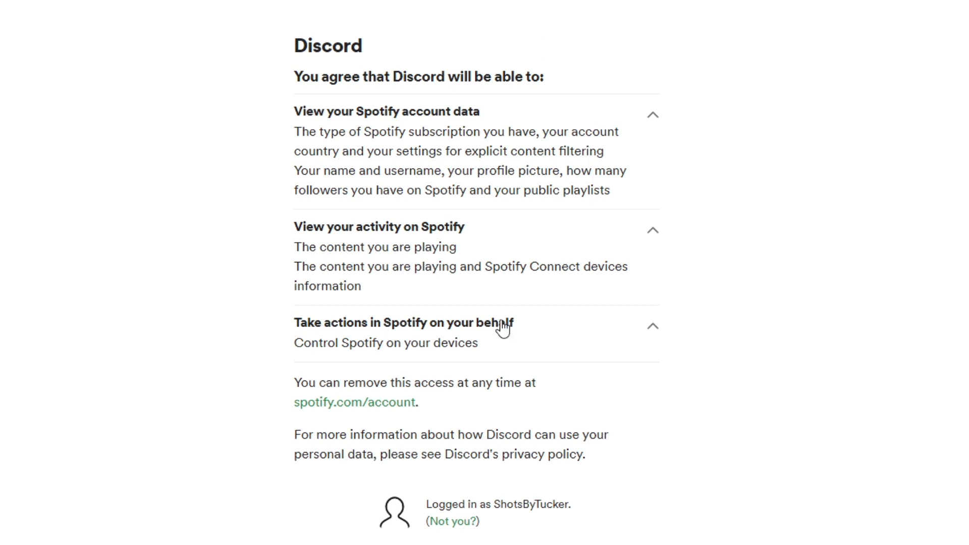
pyautogui.scroll(-3)
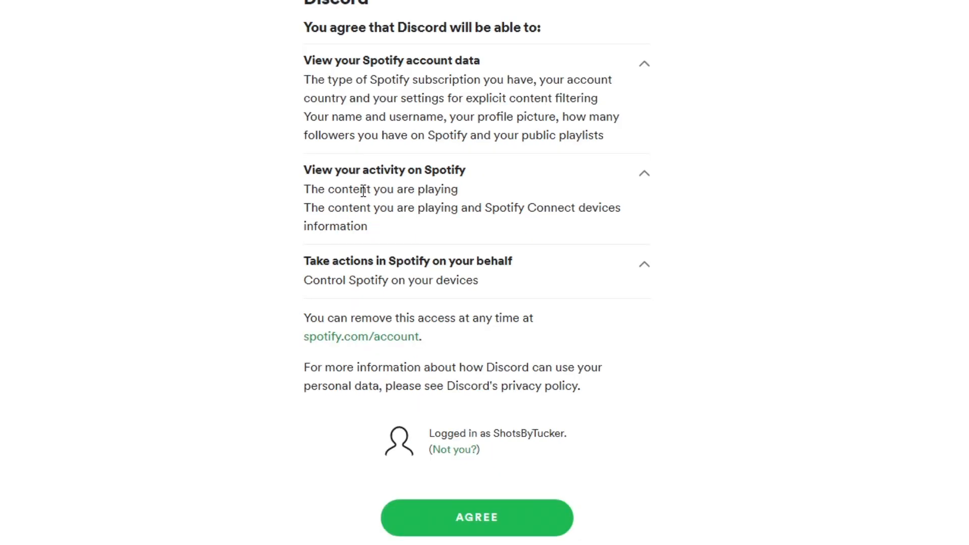
pyautogui.moveTo(484, 325)
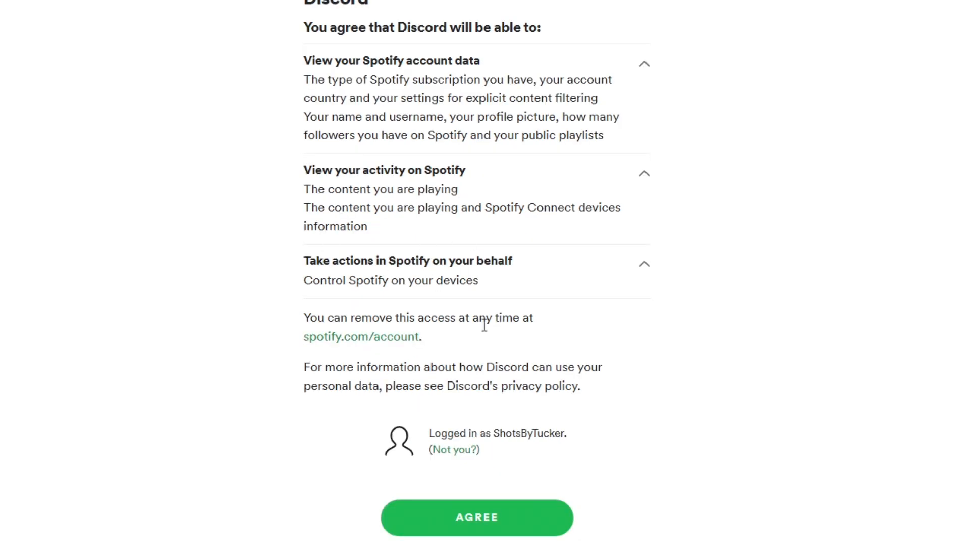
pyautogui.moveTo(580, 457)
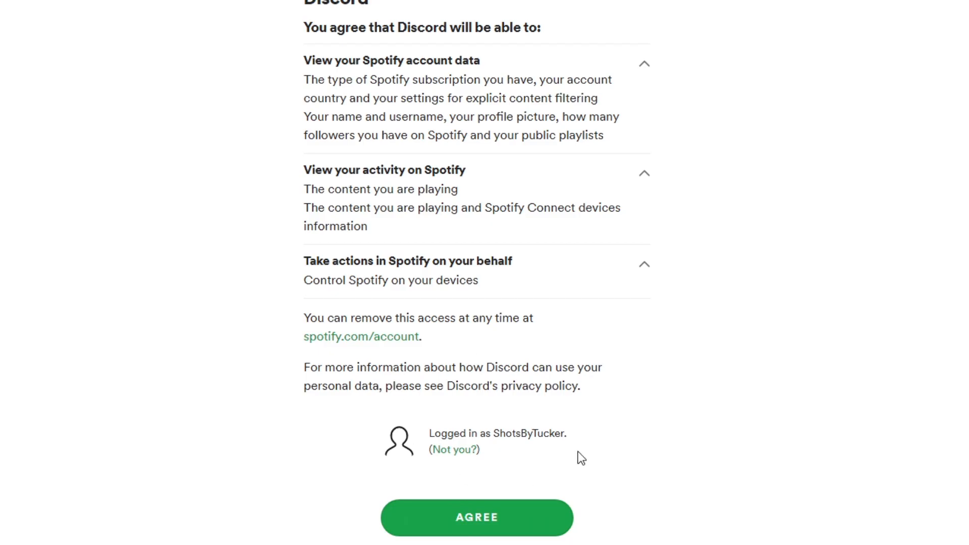
# - Agree to Discord's access request and switch on Display on profile for Spotify
pyautogui.click(477, 517)
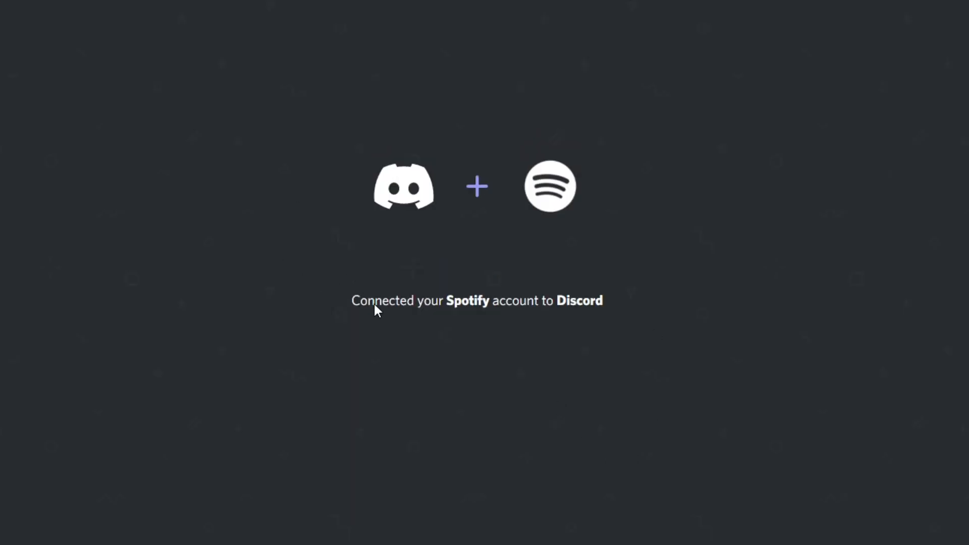
pyautogui.moveTo(550, 309)
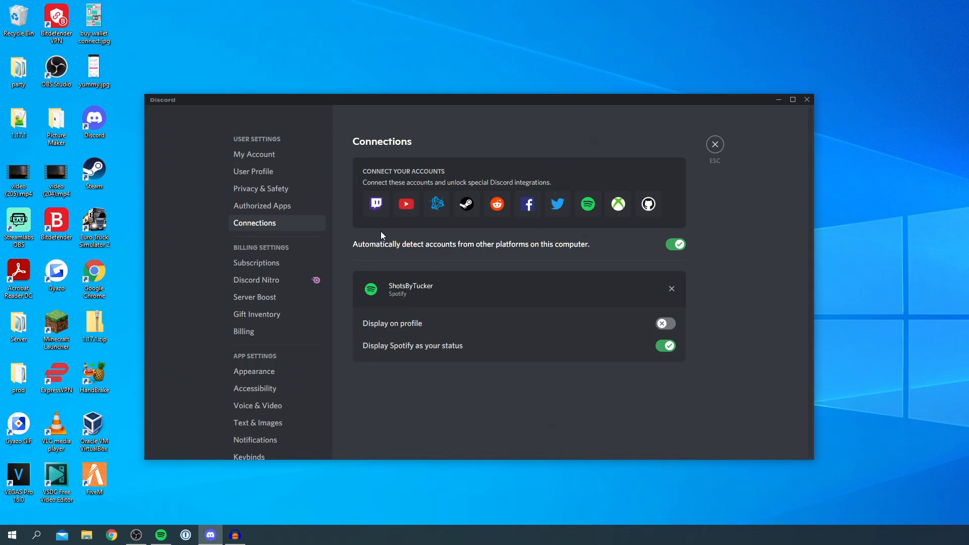
pyautogui.moveTo(635, 311)
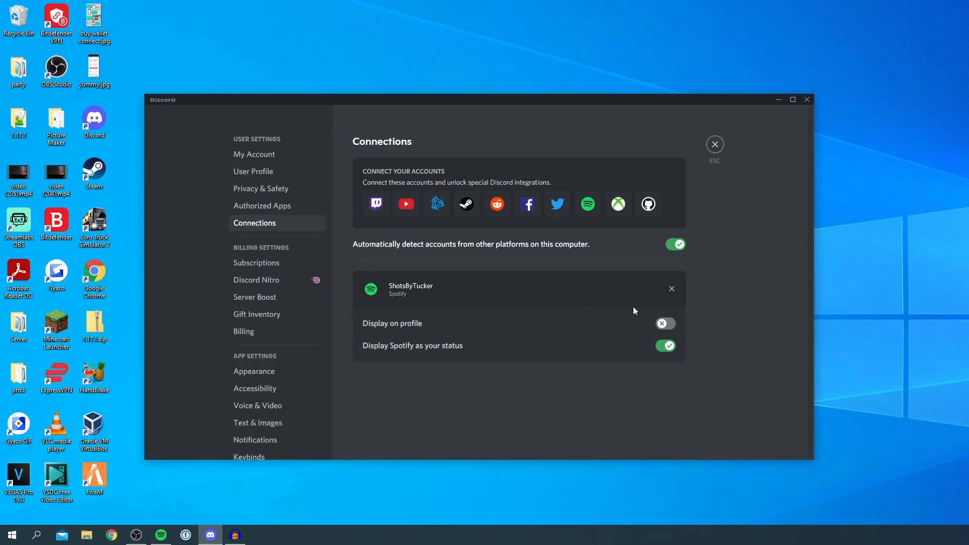
pyautogui.moveTo(666, 323)
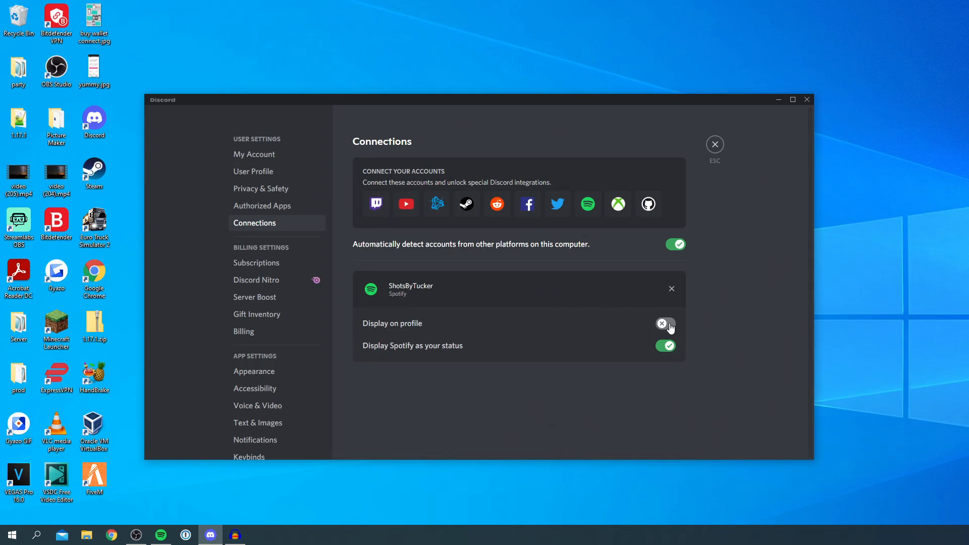
pyautogui.click(666, 323)
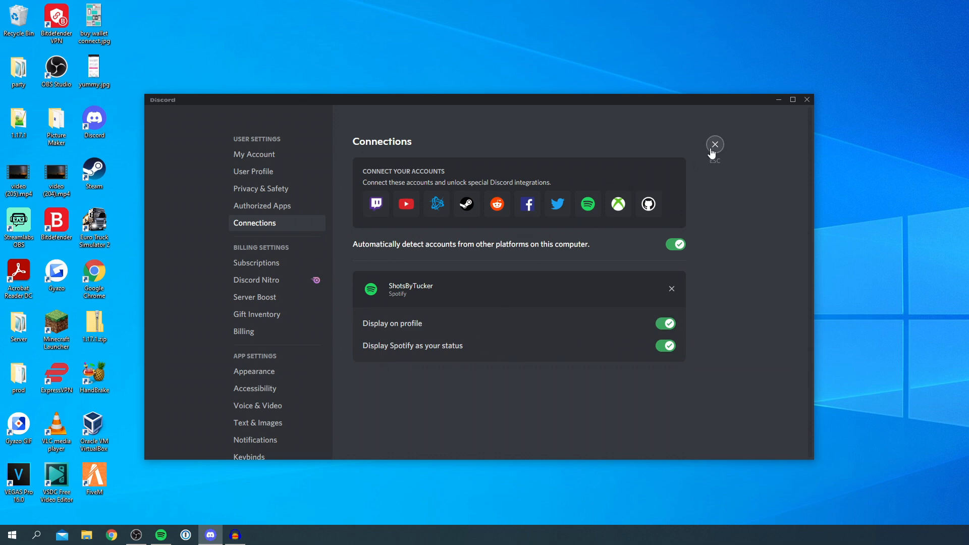
# - Close User Settings back to the Friends page and bring the Spotify window back up
pyautogui.click(715, 145)
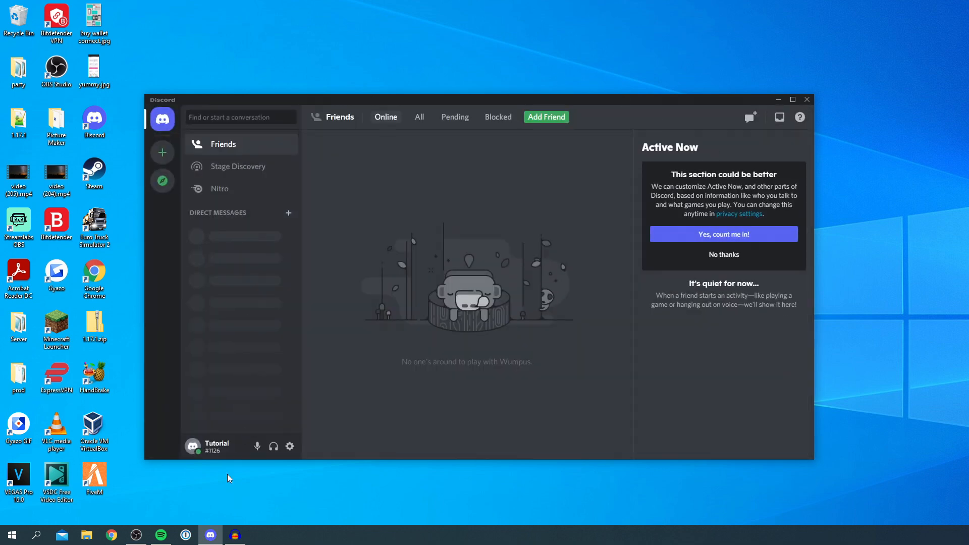
pyautogui.click(160, 535)
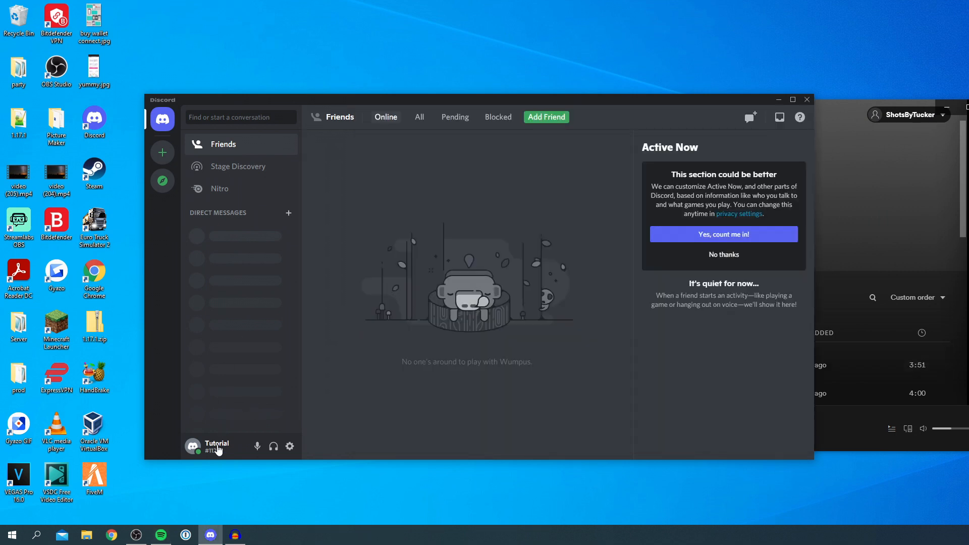
pyautogui.moveTo(218, 448)
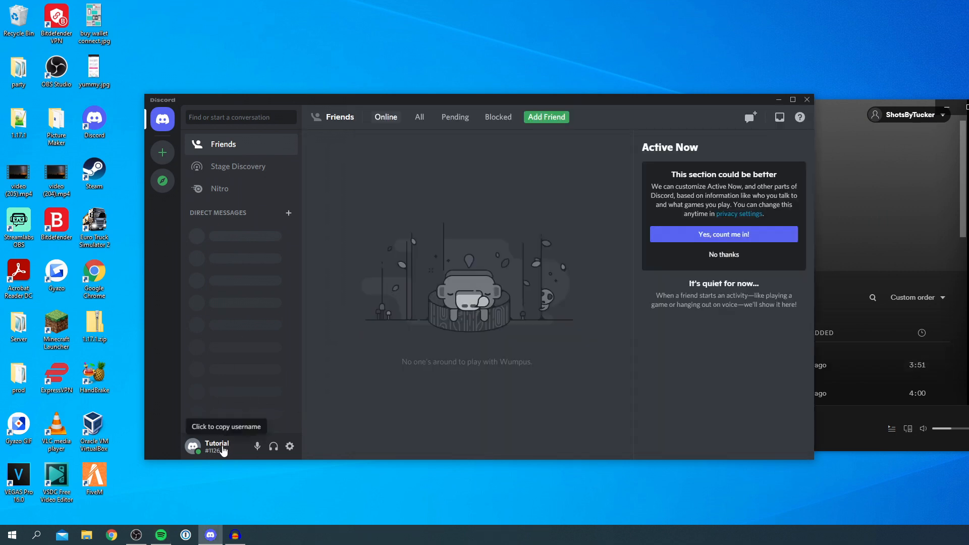
pyautogui.moveTo(767, 107)
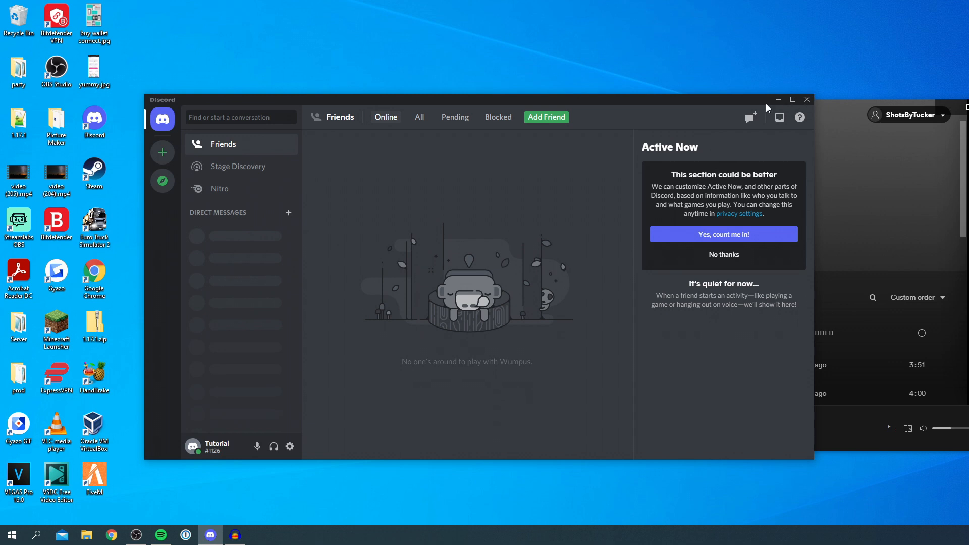